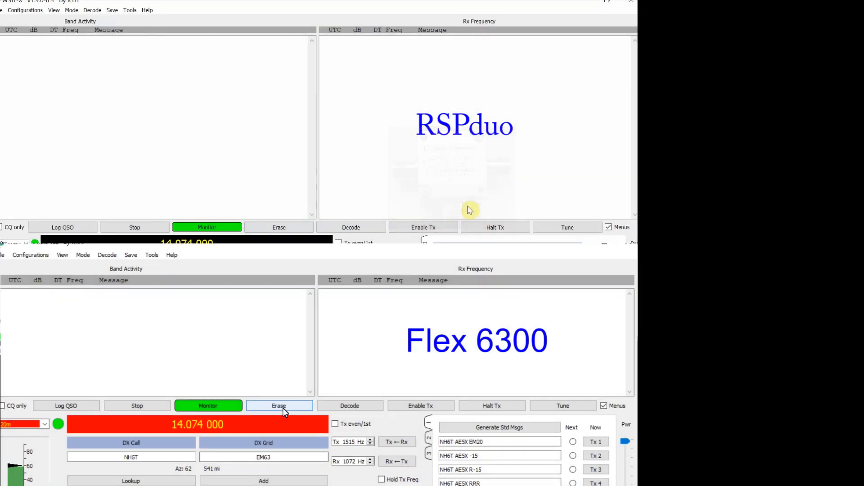
Erase both RSPduo and Flex 6300 decode lists and collect matching 20 m FT8 decodes on 14.074 MHz
left_click(351, 227)
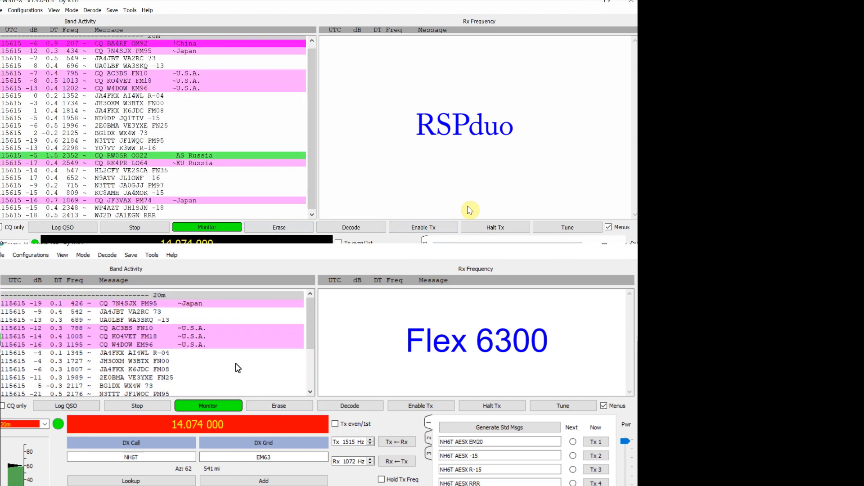
scroll("down", 3)
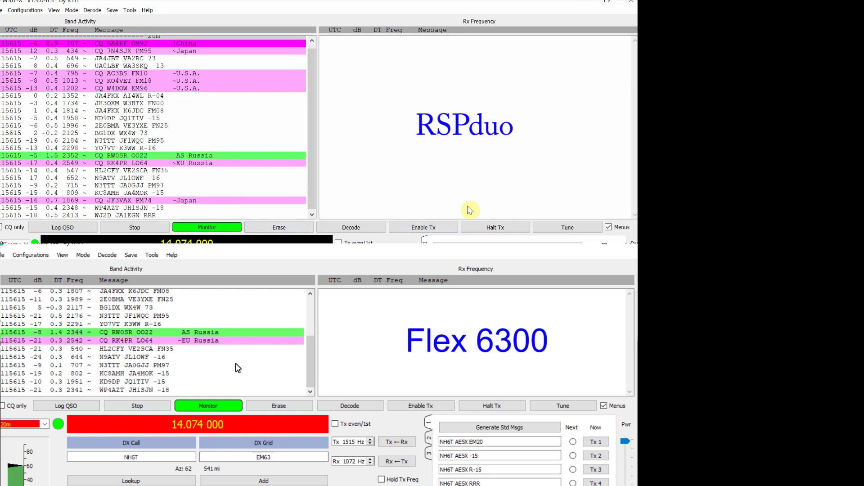
left_click(351, 227)
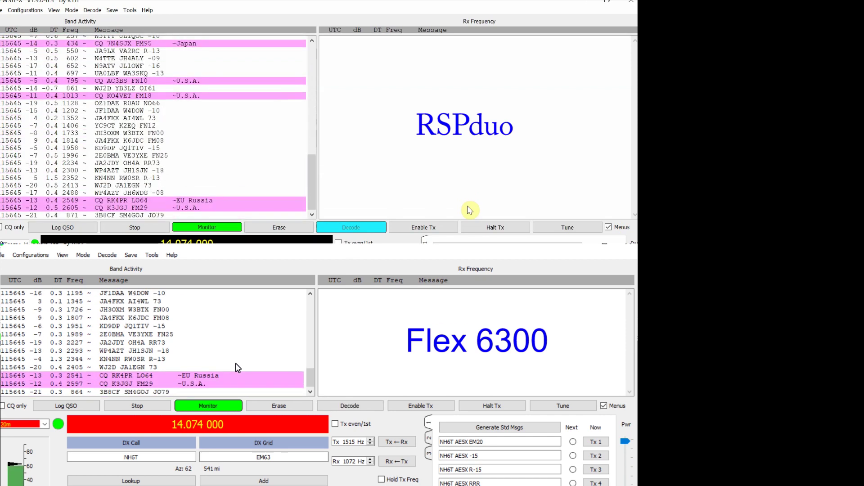
left_click(351, 226)
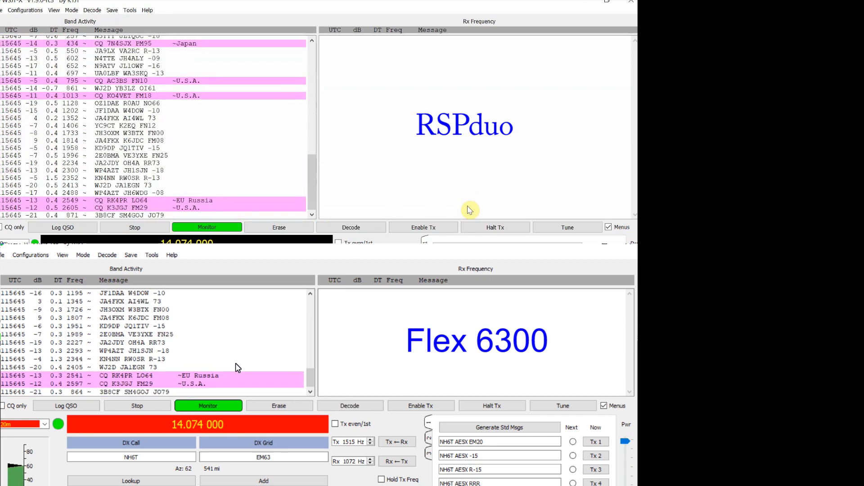
left_click(349, 405)
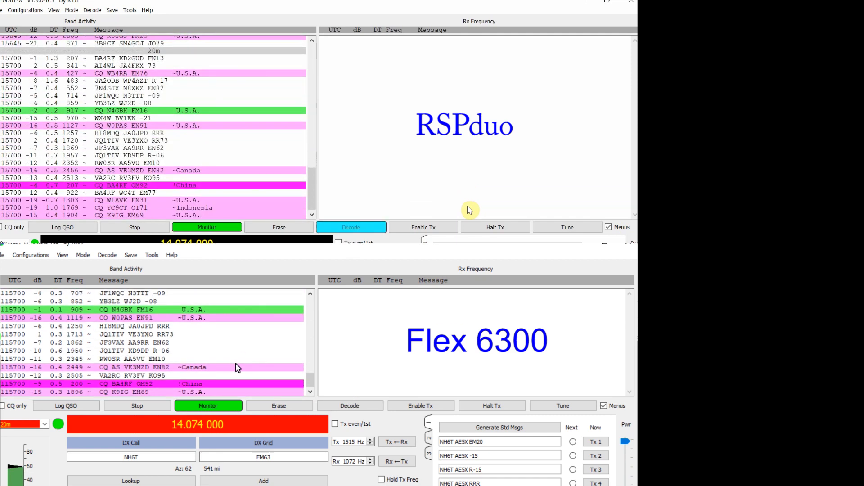
left_click(351, 227)
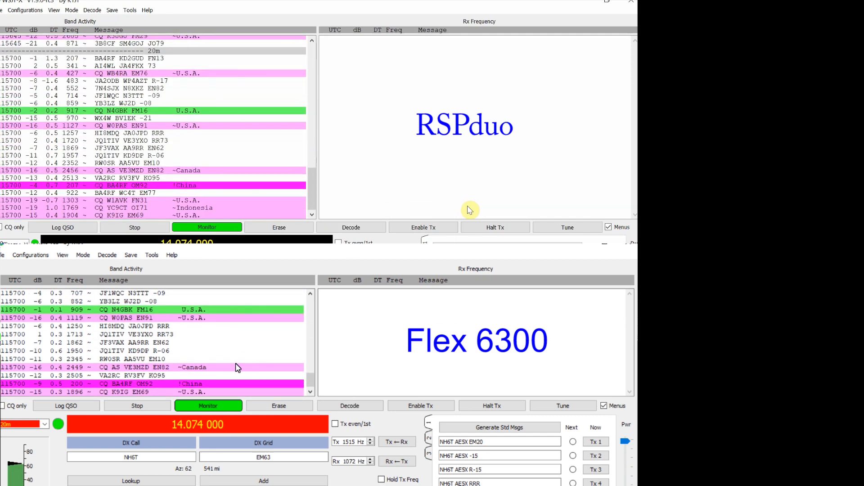
left_click(351, 226)
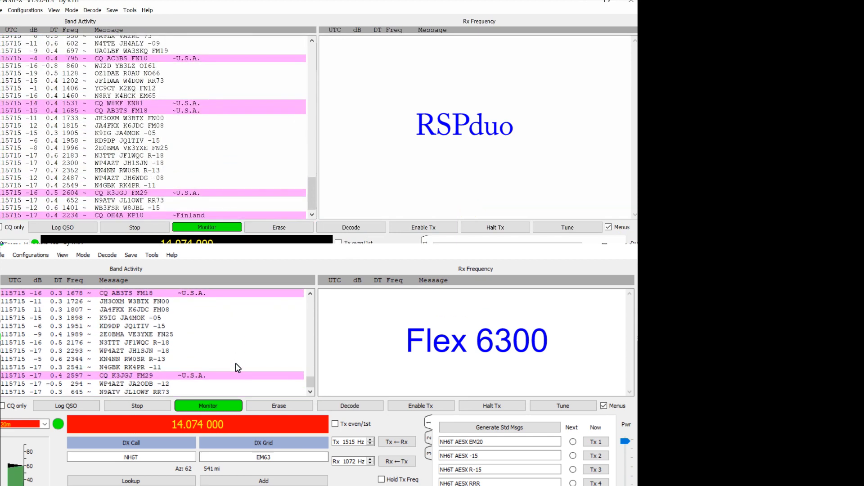
left_click(351, 227)
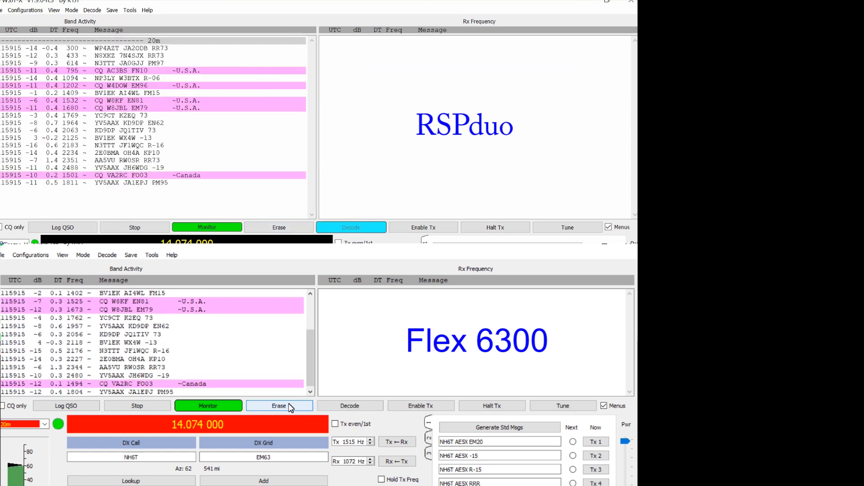
Keep both instances monitoring and compare the newer periods' CQ calls from the U.S.A. and Canada
left_click(351, 226)
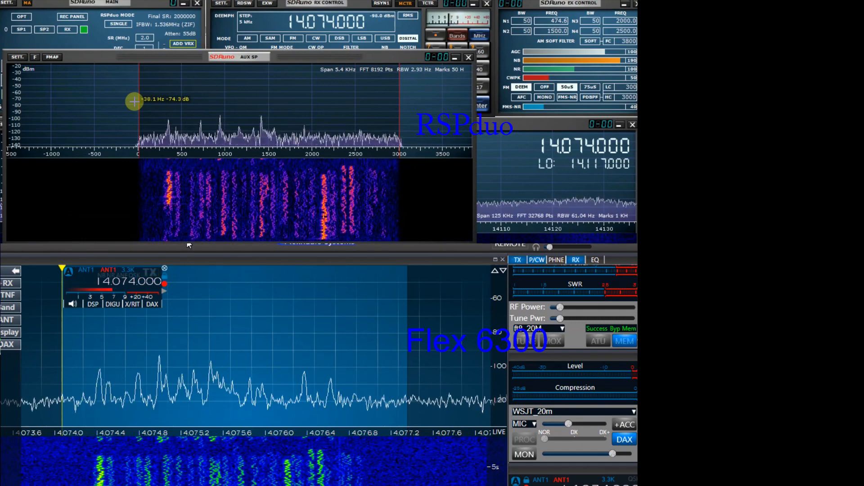
mouse_move(227, 90)
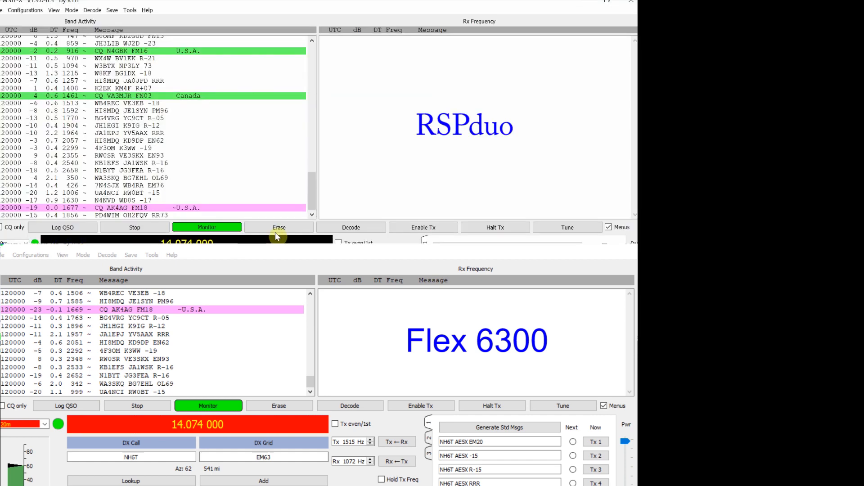
Erase the RSPduo list, then the Flex 6300 list, and gather fresh 20 m decodes
left_click(278, 226)
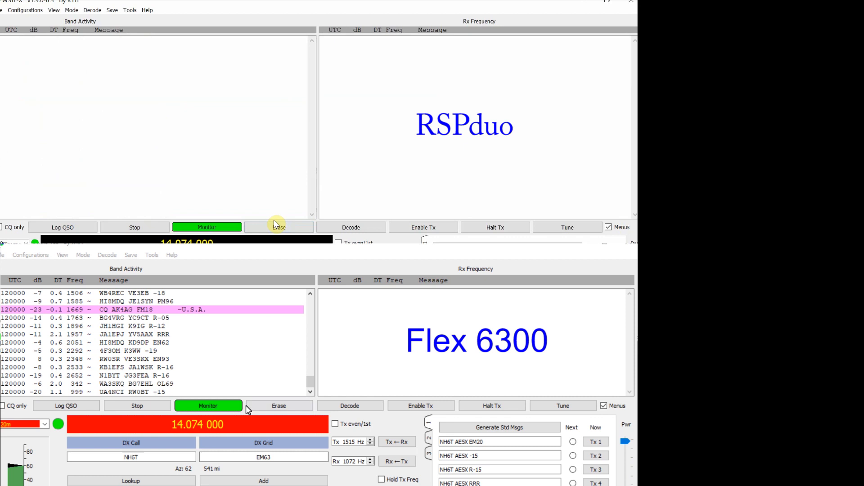
left_click(278, 405)
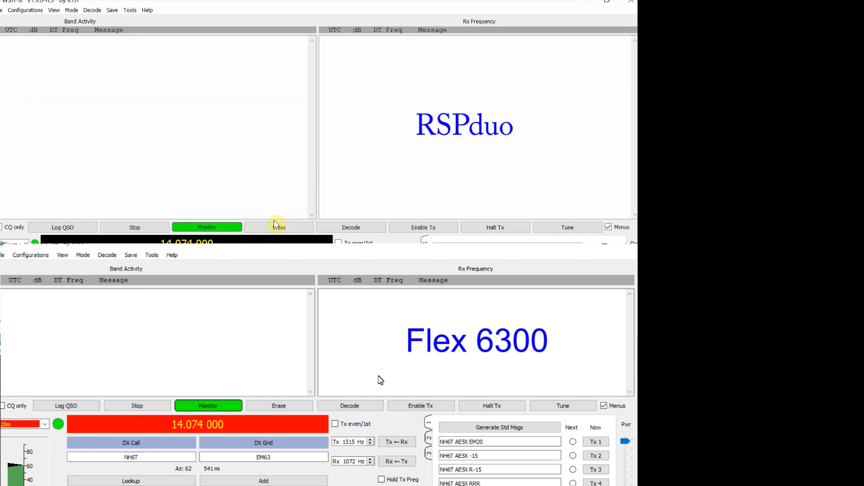
left_click(351, 227)
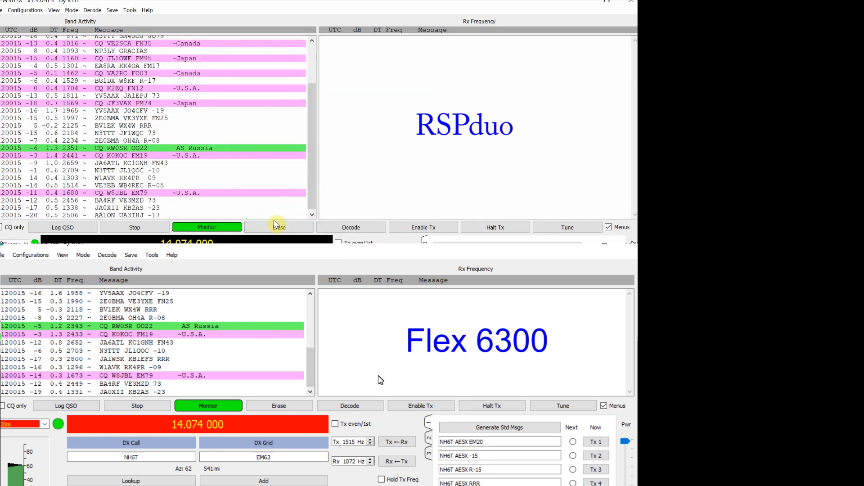
left_click(350, 405)
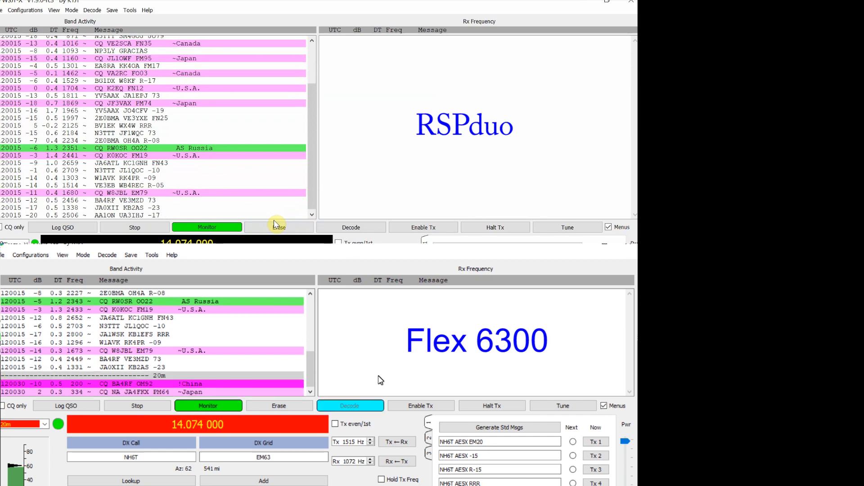
left_click(351, 226)
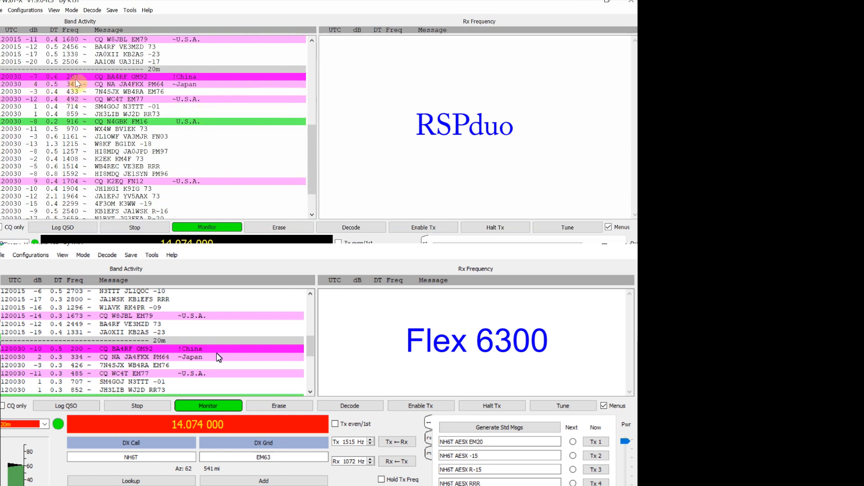
left_click(351, 227)
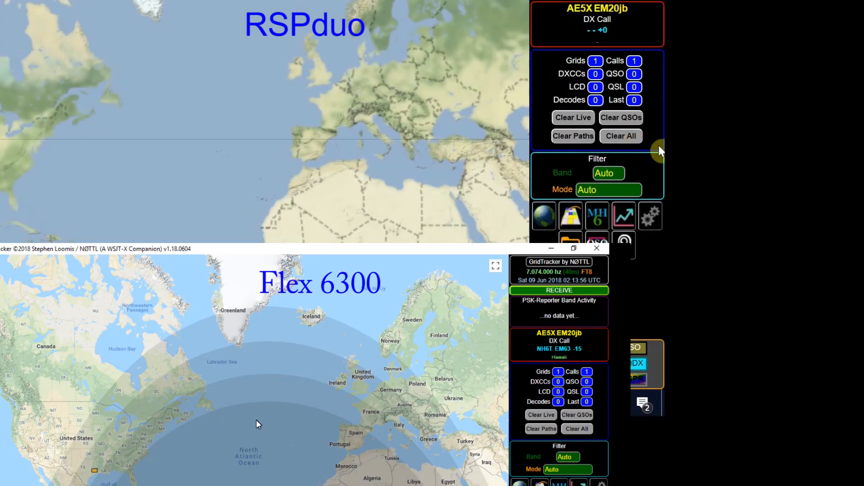
mouse_move(654, 284)
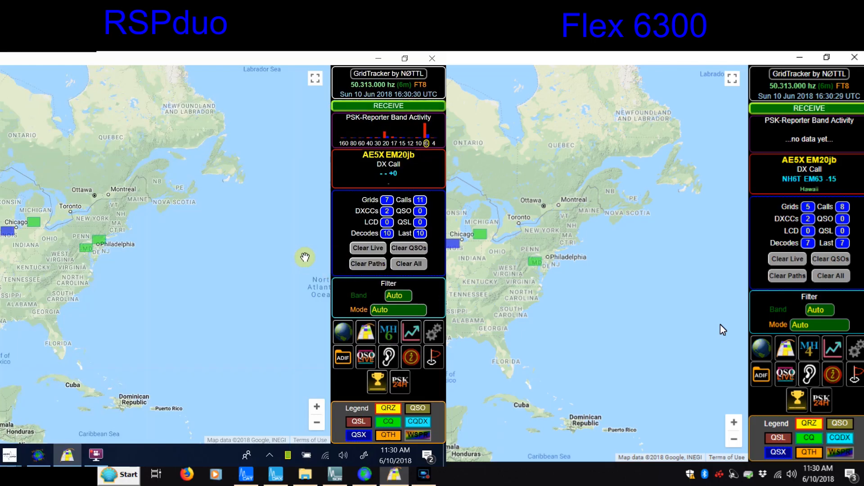
mouse_move(738, 282)
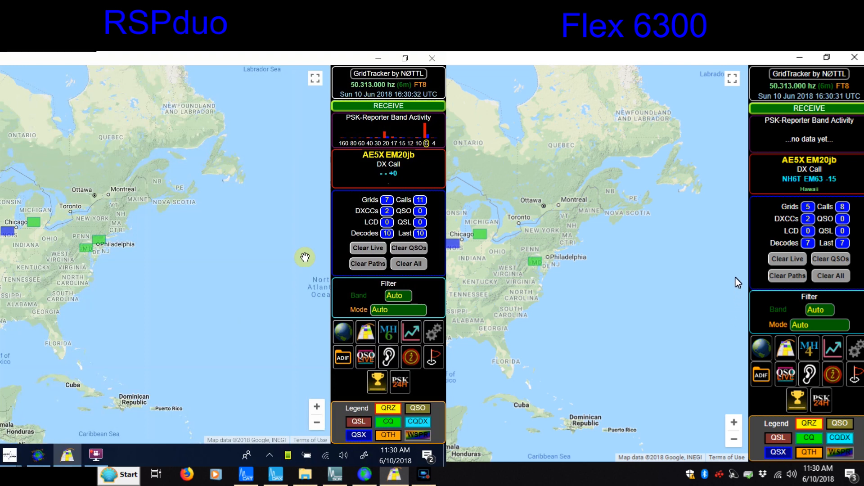